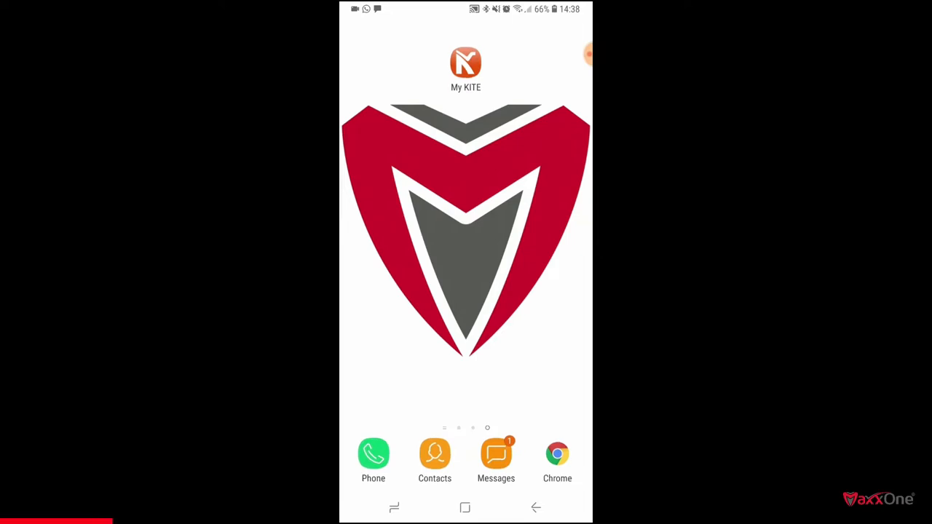
# Step: Launch the My KITE app from the Android home screen
pyautogui.click(465, 61)
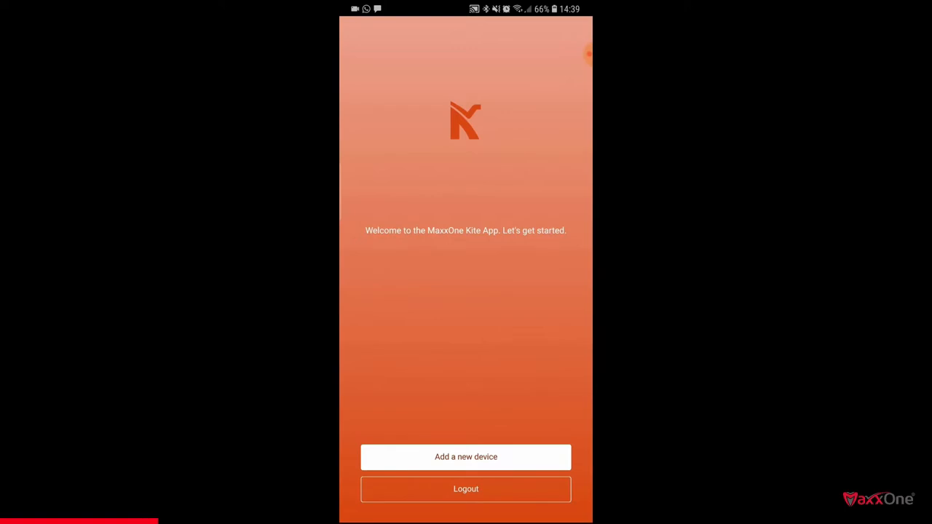
# Step: Choose 'Add a new device' on the MaxxOne Kite welcome screen
pyautogui.click(465, 456)
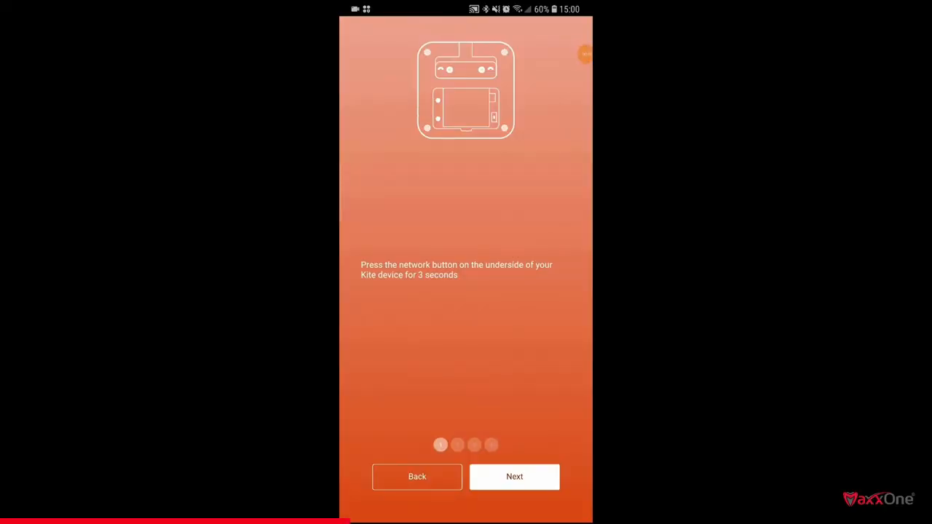
# Step: Advance to the join-kite-WiFi step and switch to the phone's Wi-Fi list
pyautogui.click(514, 476)
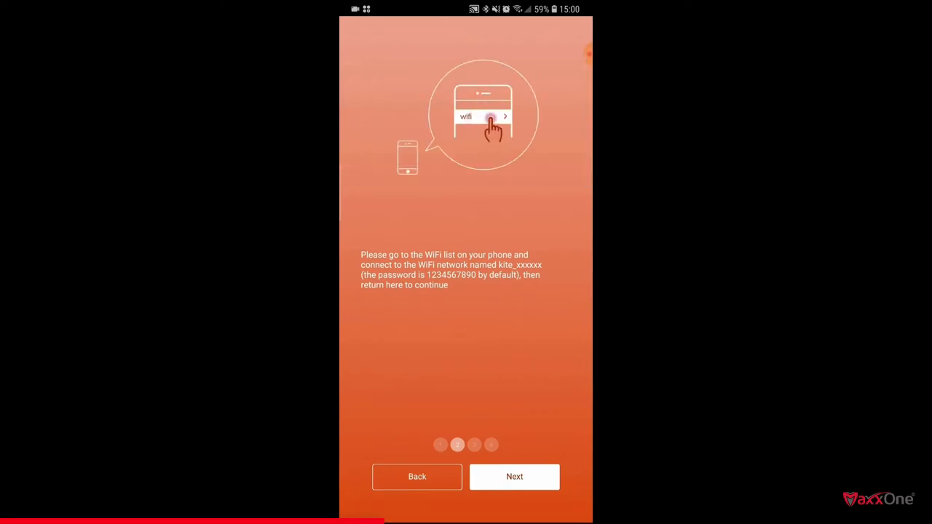
pyautogui.click(484, 117)
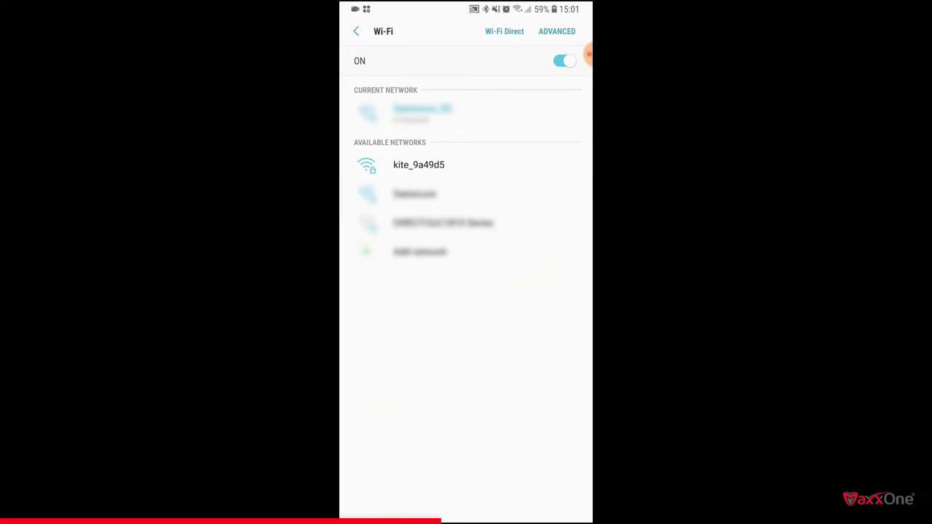
# Step: Join kite_9a49d5 with the default password, then return to the Kite app
pyautogui.click(418, 165)
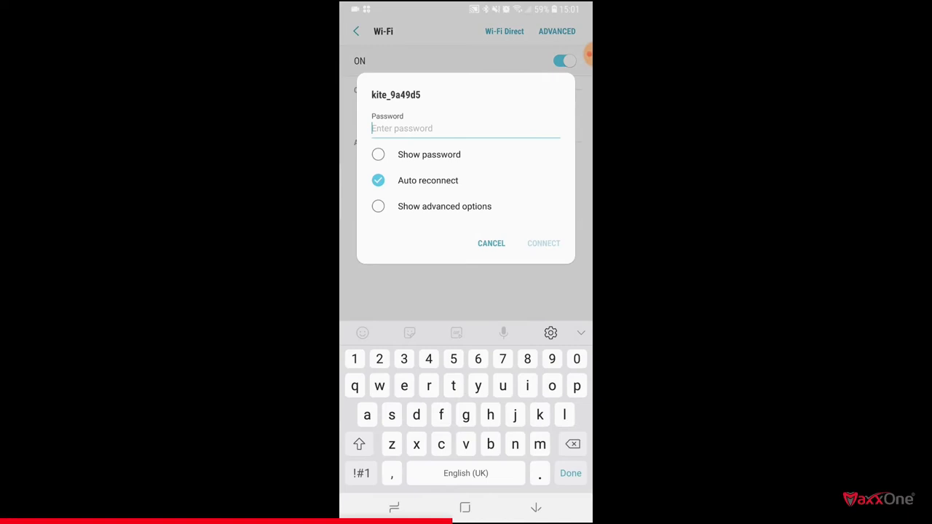
pyautogui.write('6')
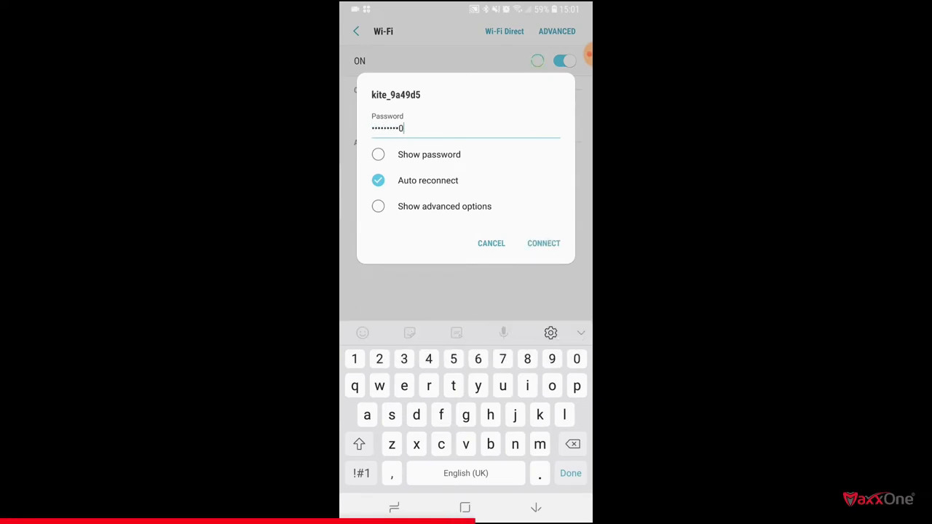
pyautogui.click(543, 243)
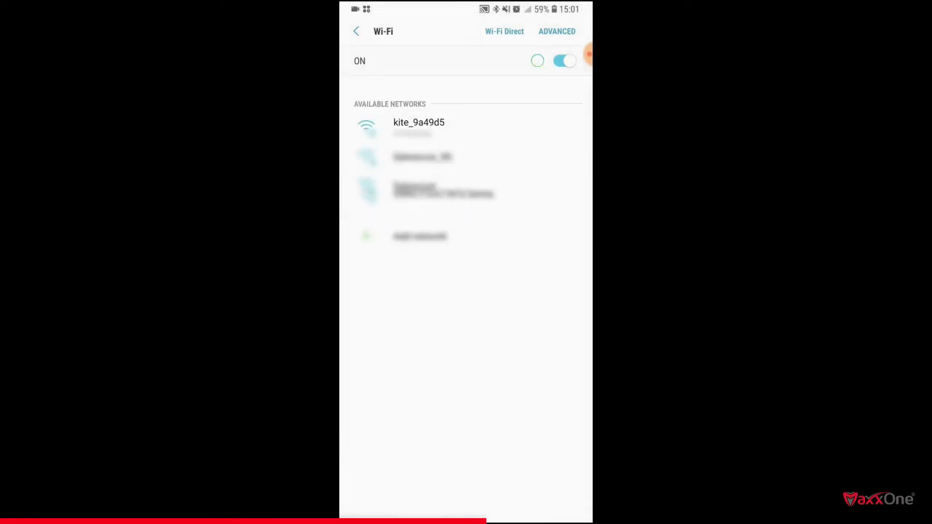
pyautogui.click(418, 122)
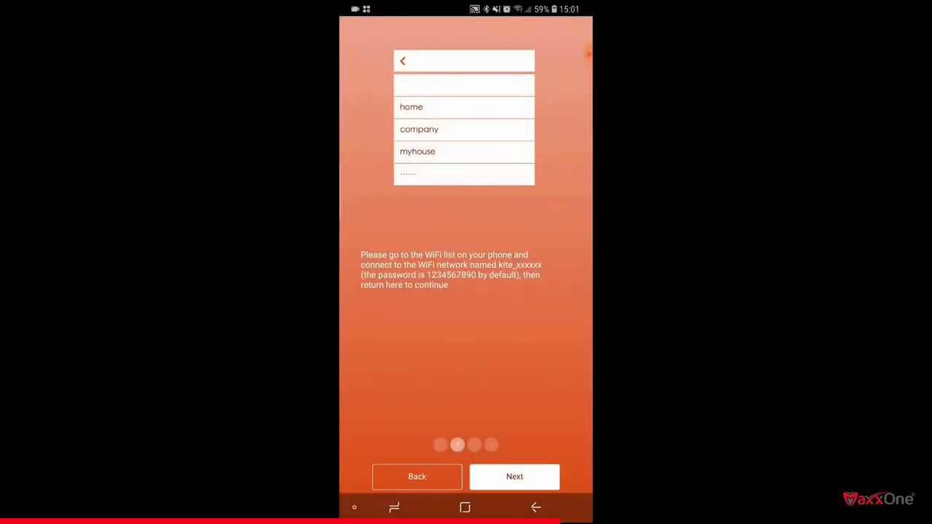
# Step: Advance to step three and submit the home Wi-Fi name and password
pyautogui.click(514, 476)
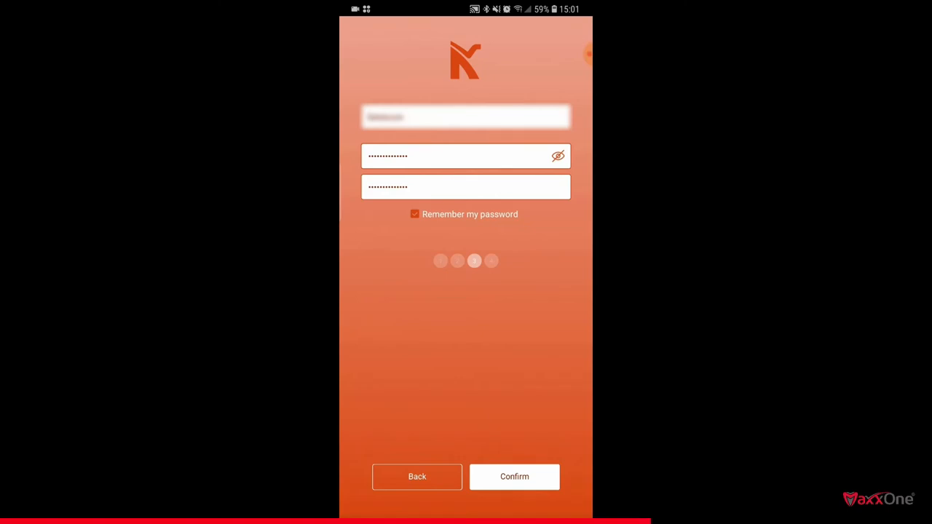
pyautogui.click(513, 476)
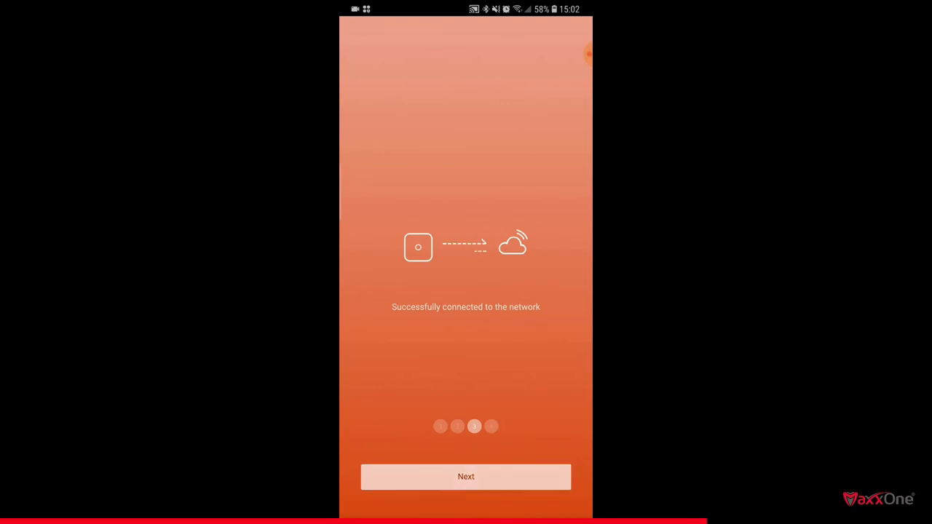
# Step: Continue from 'Successfully connected to the network' to the passcode step
pyautogui.click(465, 476)
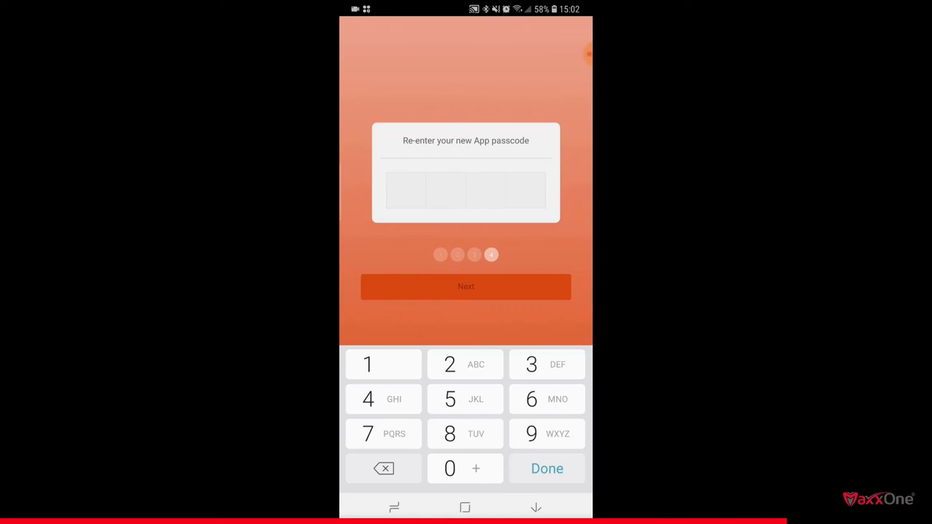
# Step: Re-enter the four-digit app passcode on the keypad to confirm it
pyautogui.click(449, 468)
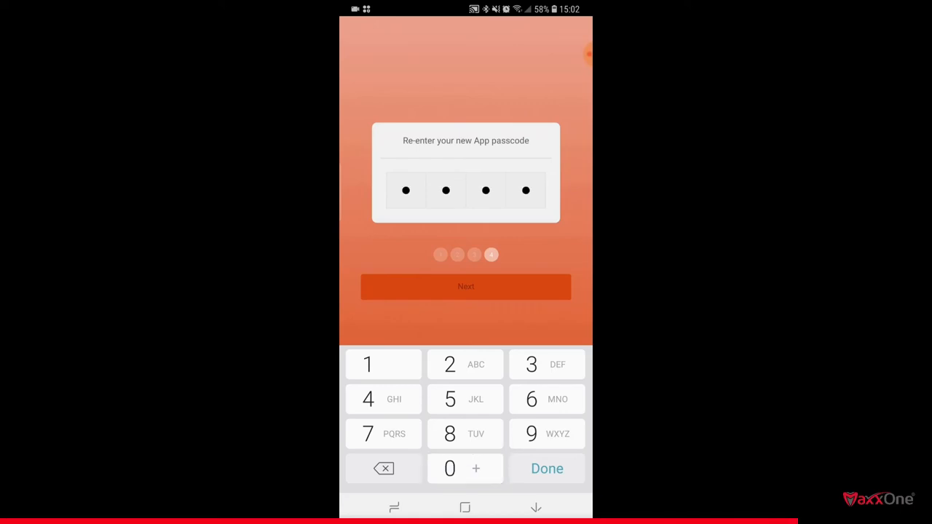